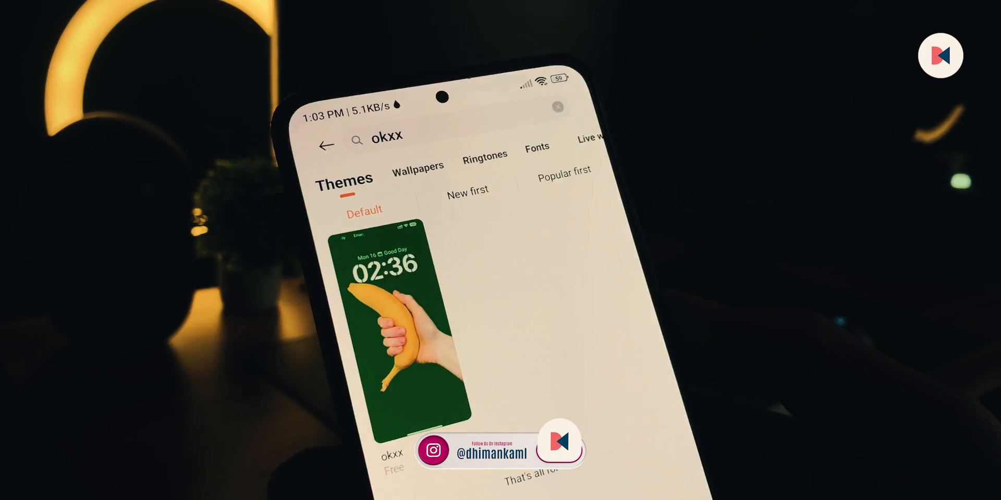
- Select the free okxx theme from the 'okxx' search results
{"action": "left_click", "coordinate": [390, 325]}
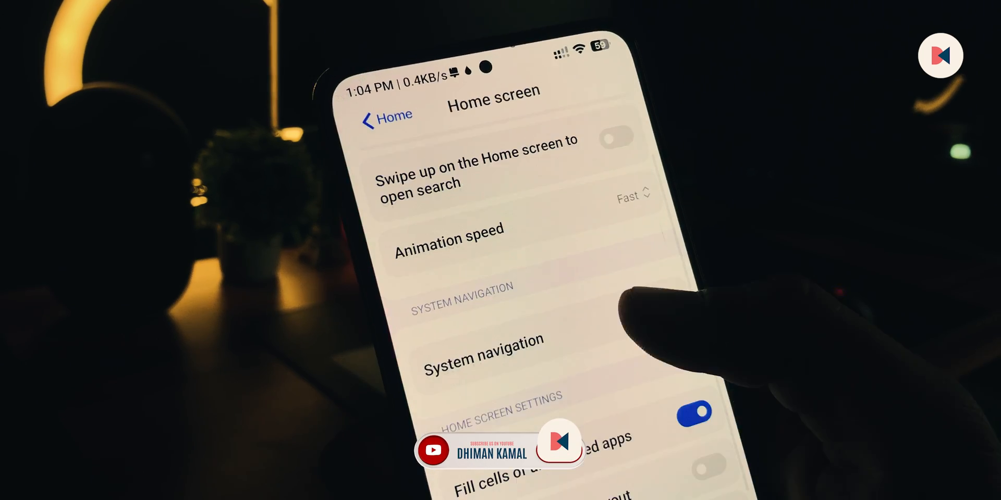
- Choose Gestures under System navigation, then return to home screen editing
{"action": "left_click", "coordinate": [483, 356]}
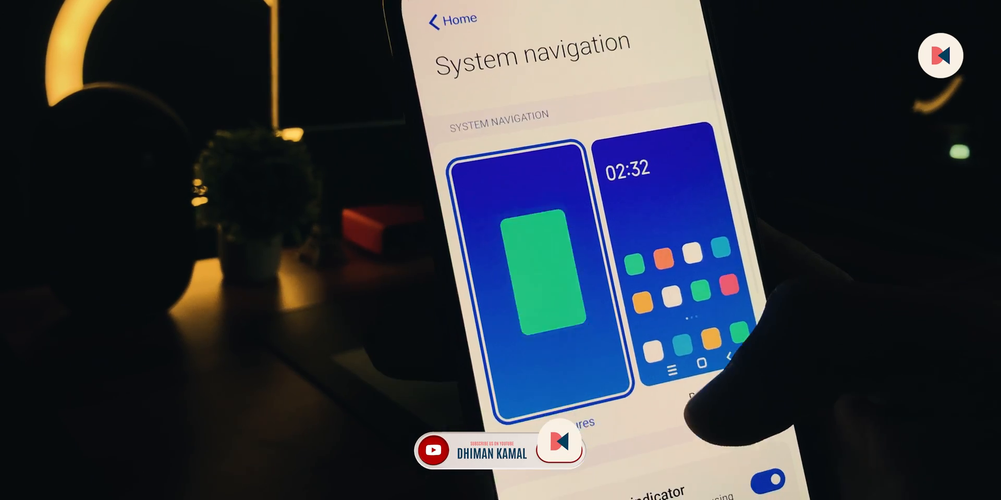
{"action": "scroll", "scroll_direction": "down", "scroll_amount": 3}
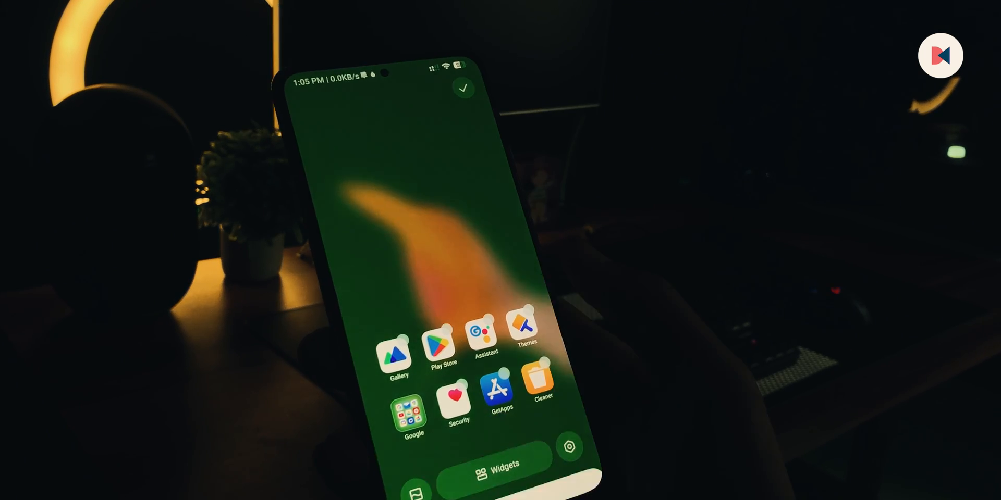
{"action": "left_click", "coordinate": [496, 464]}
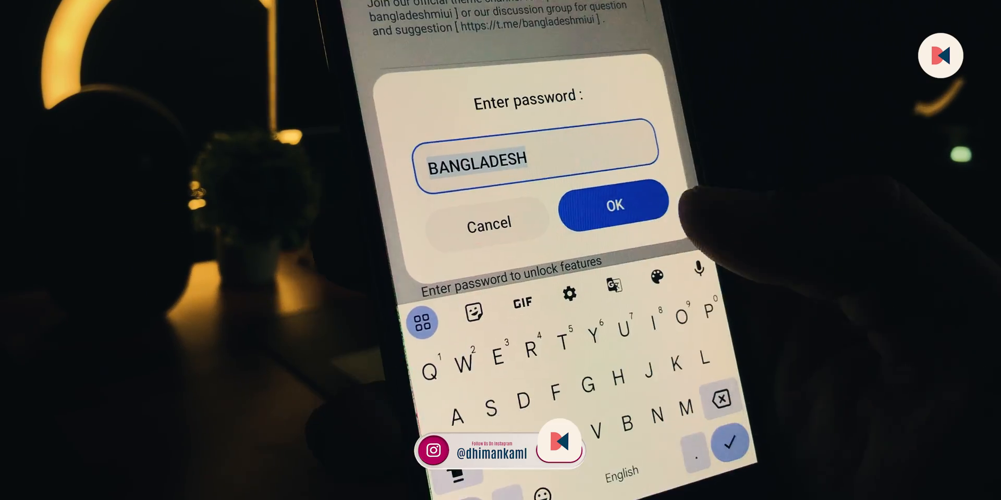
{"action": "left_click", "coordinate": [613, 202]}
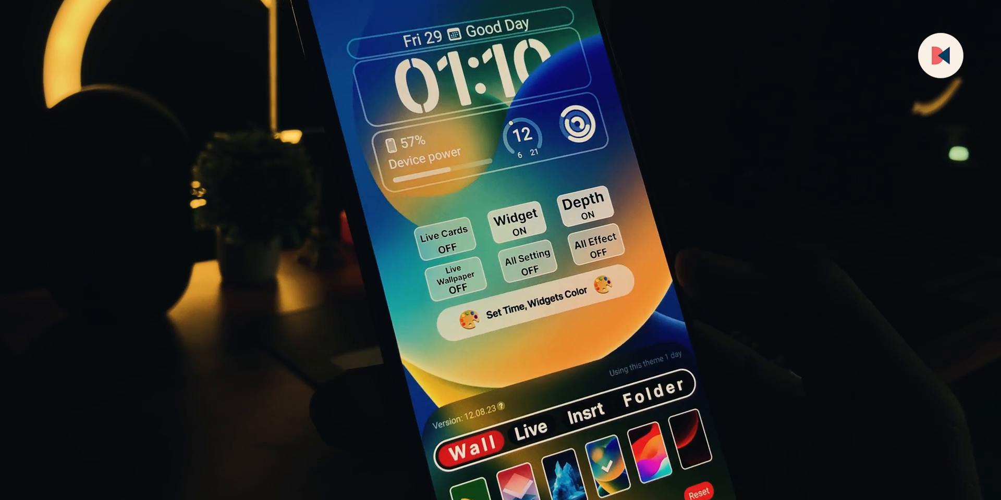
- Browse Live and Wall wallpapers, turn All Setting on, and enter the Custom settings page
{"action": "left_click", "coordinate": [531, 426]}
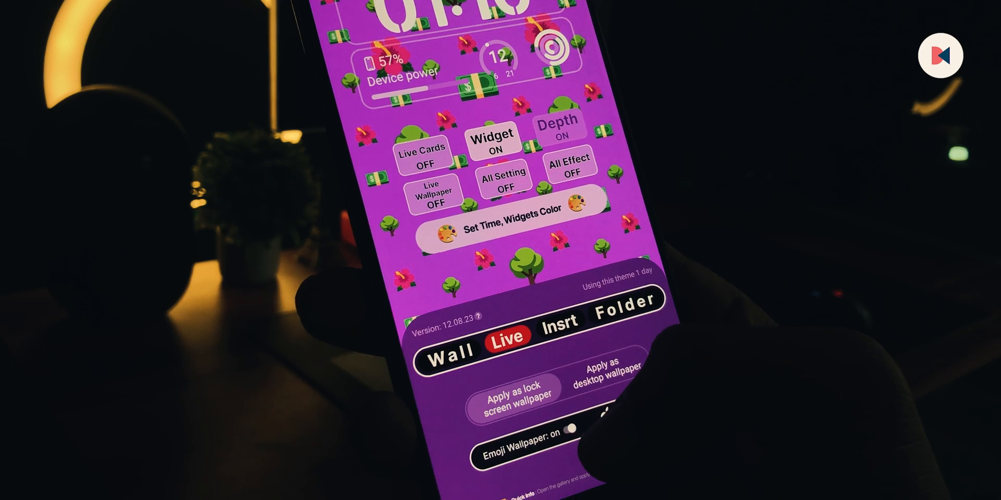
{"action": "left_click", "coordinate": [447, 467]}
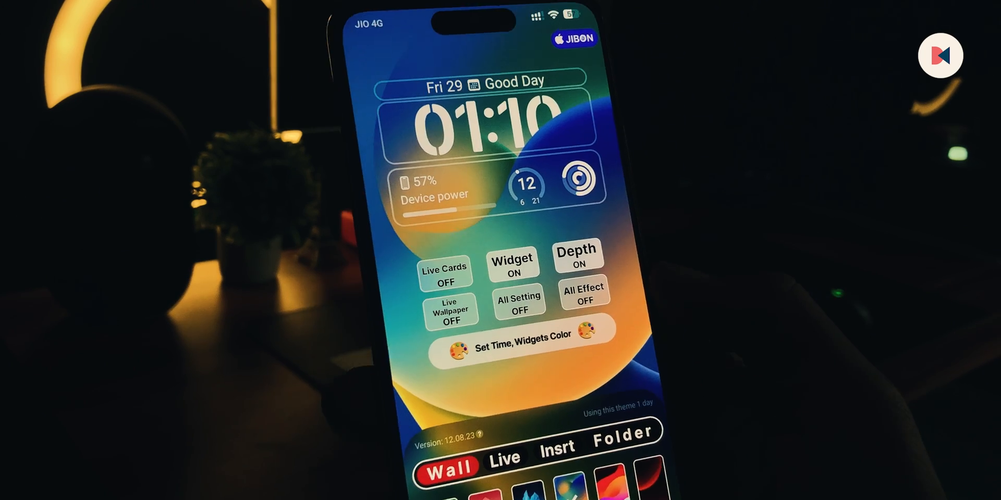
{"action": "left_click", "coordinate": [511, 259]}
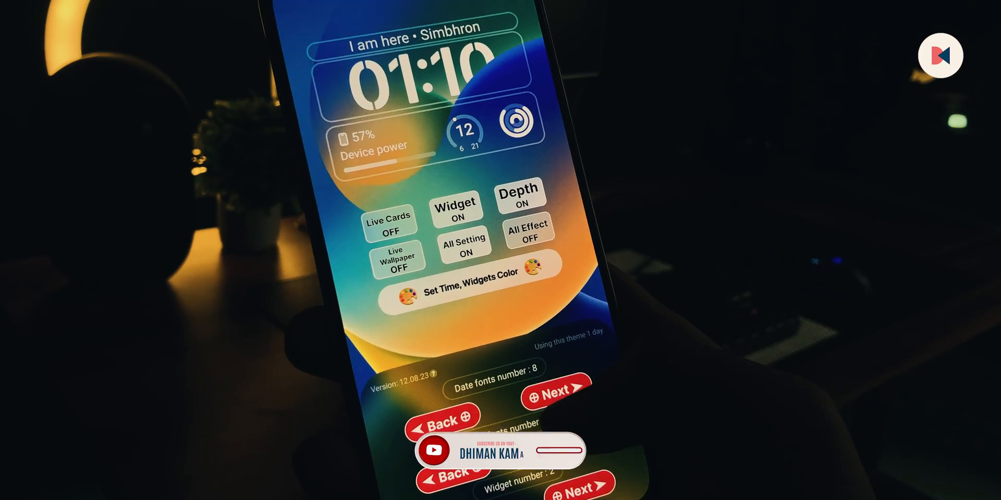
{"action": "left_click", "coordinate": [556, 390]}
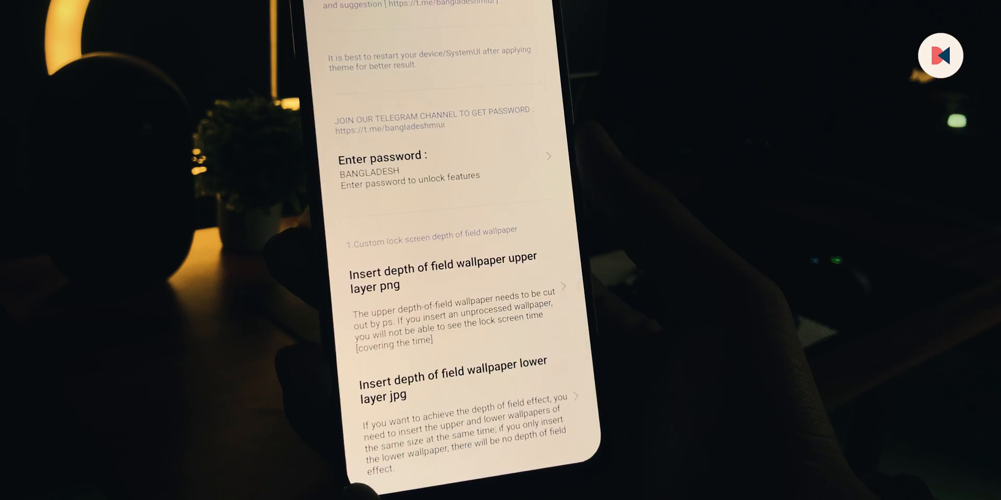
- Under Focus mode settings, change the heart icon's text label to 'Dhiman'
{"action": "scroll", "scroll_direction": "down", "scroll_amount": 3}
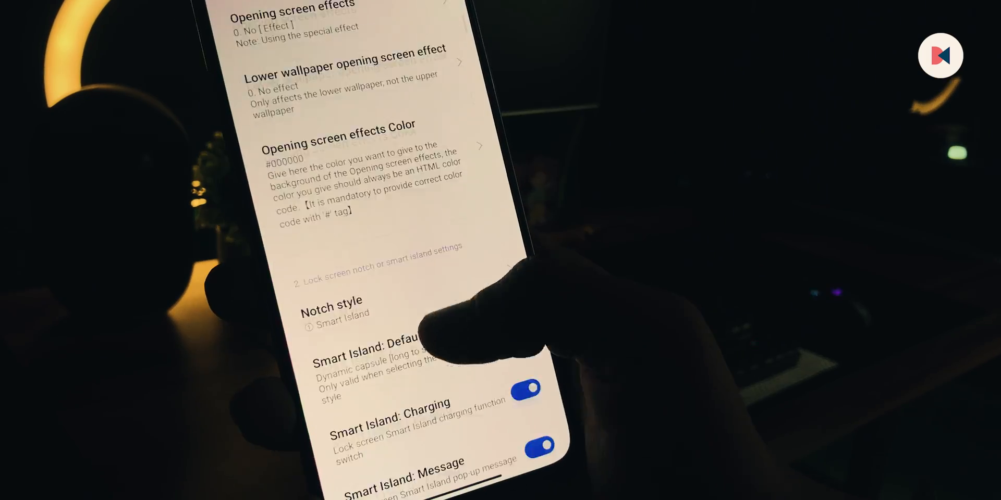
{"action": "scroll", "scroll_direction": "down", "scroll_amount": 3}
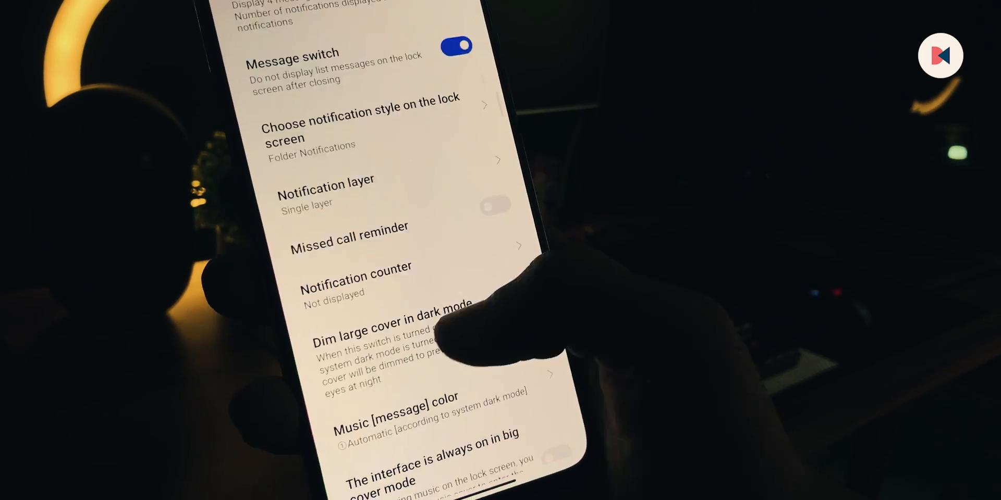
{"action": "scroll", "scroll_direction": "down", "scroll_amount": 3}
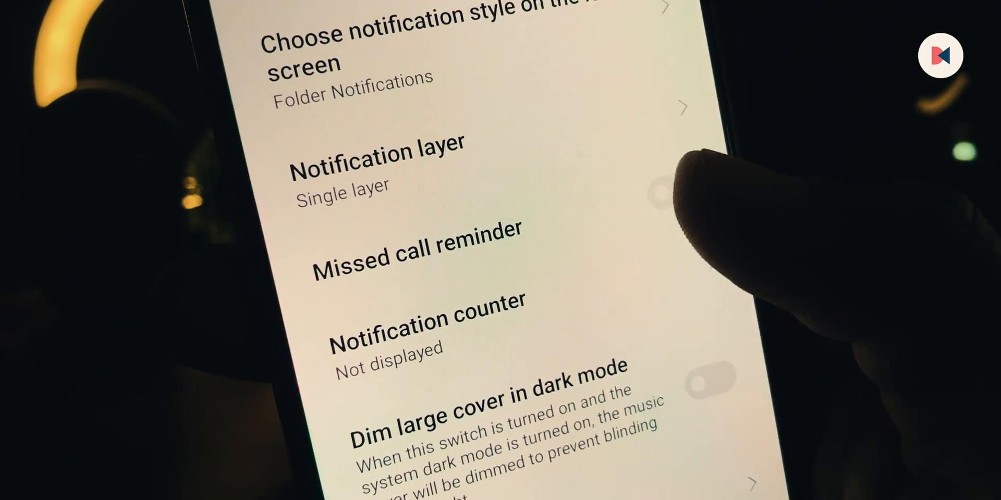
{"action": "scroll", "scroll_direction": "down", "scroll_amount": 3}
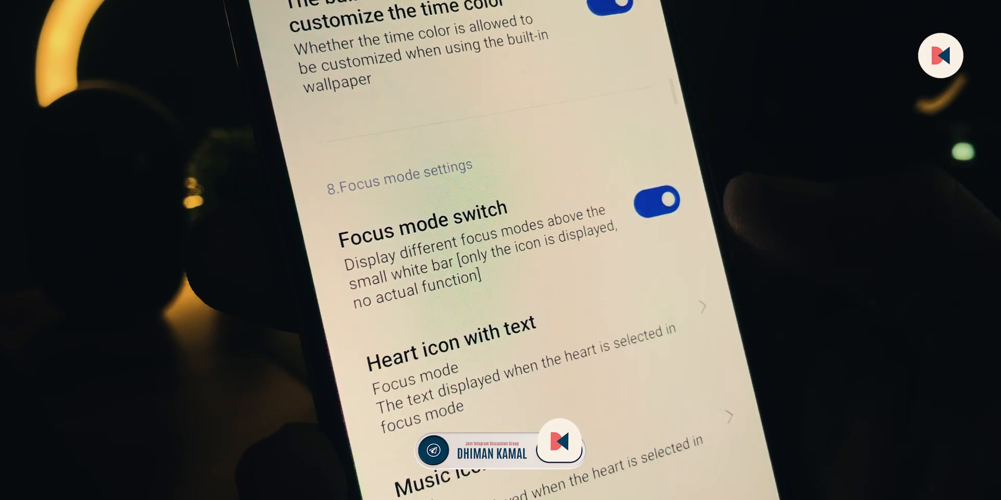
{"action": "left_click", "coordinate": [450, 342]}
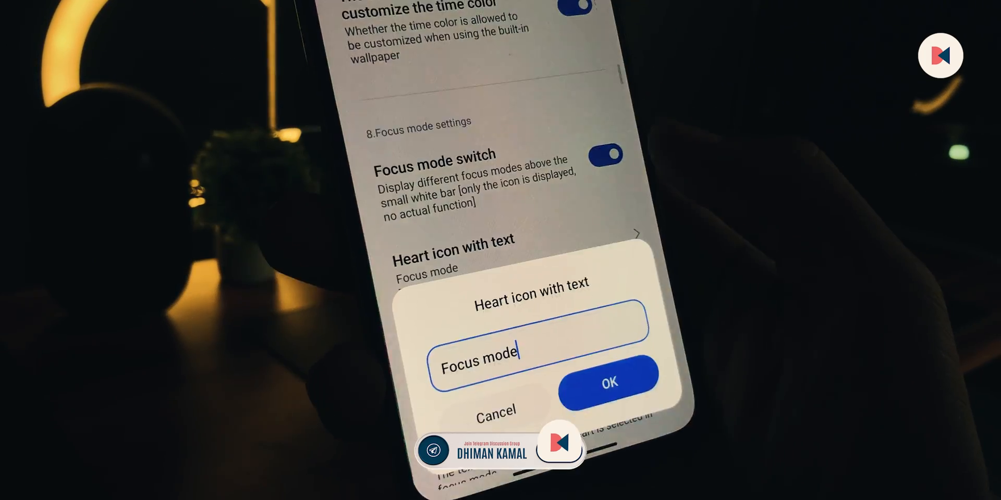
{"action": "left_click", "coordinate": [606, 382]}
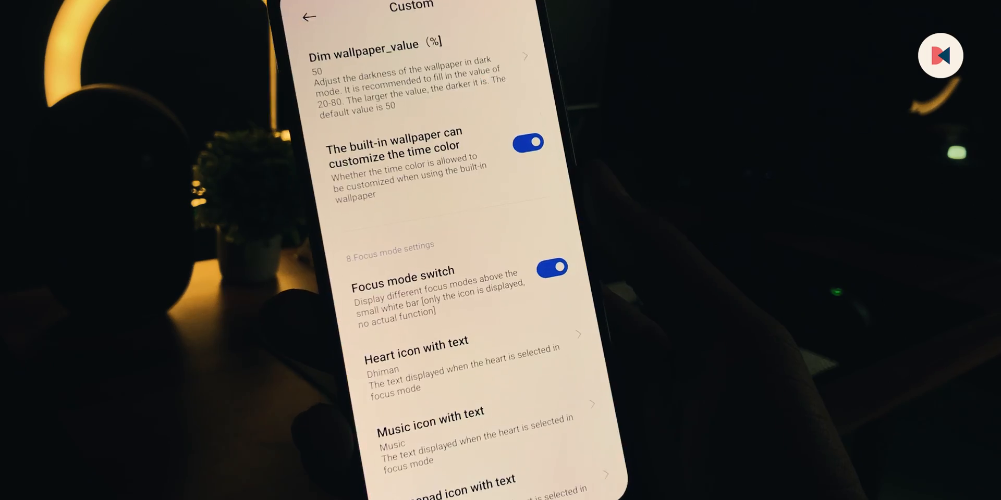
{"action": "scroll", "scroll_direction": "down", "scroll_amount": 3}
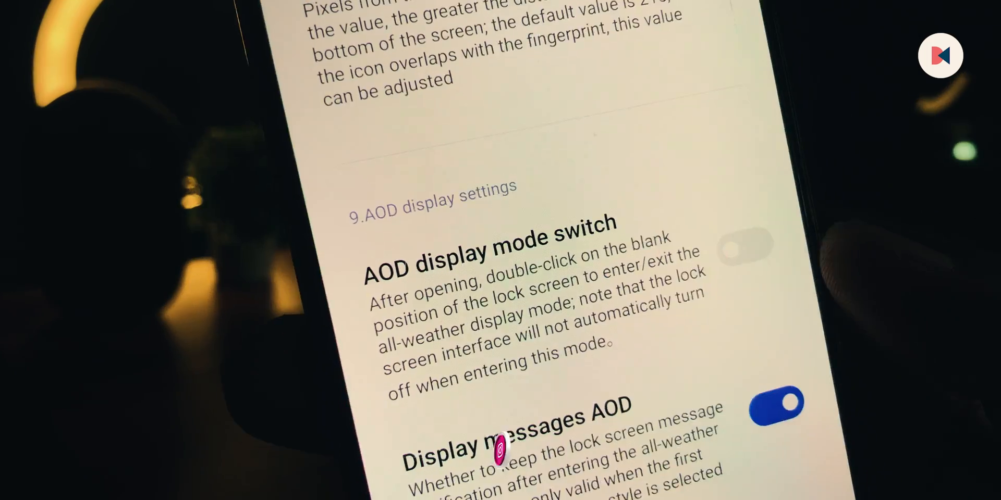
{"action": "scroll", "scroll_direction": "down", "scroll_amount": 3}
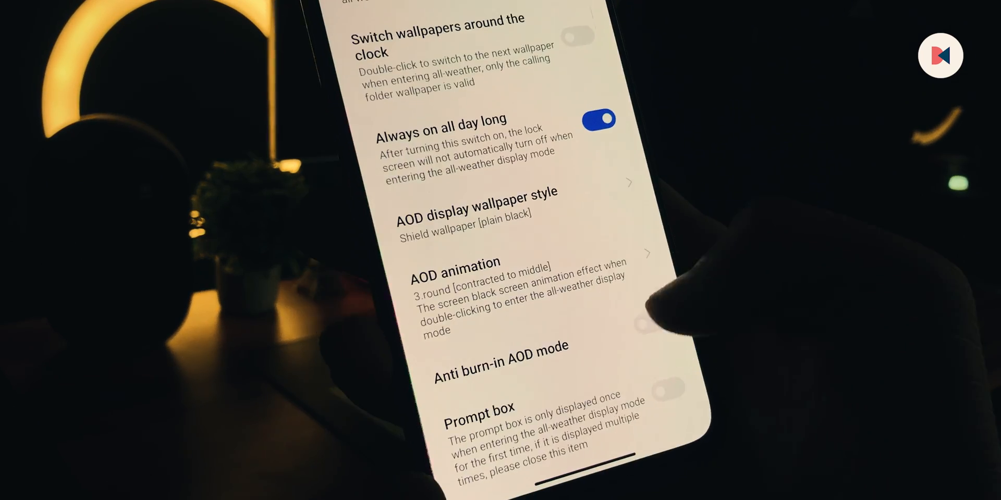
{"action": "scroll", "scroll_direction": "down", "scroll_amount": 3}
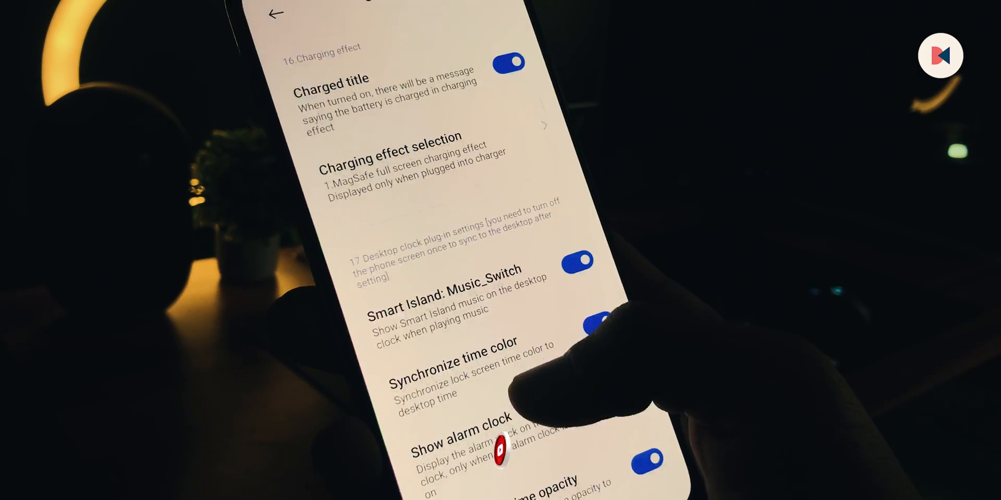
- Set the Search Icon Text to 'SEARCH' and go back to the home screen
{"action": "scroll", "scroll_direction": "down", "scroll_amount": 3}
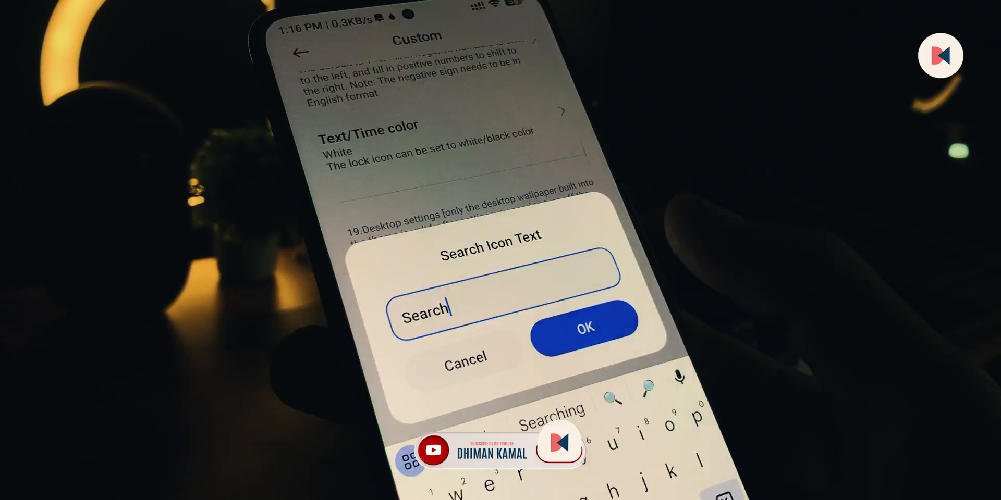
{"action": "left_click", "coordinate": [583, 329]}
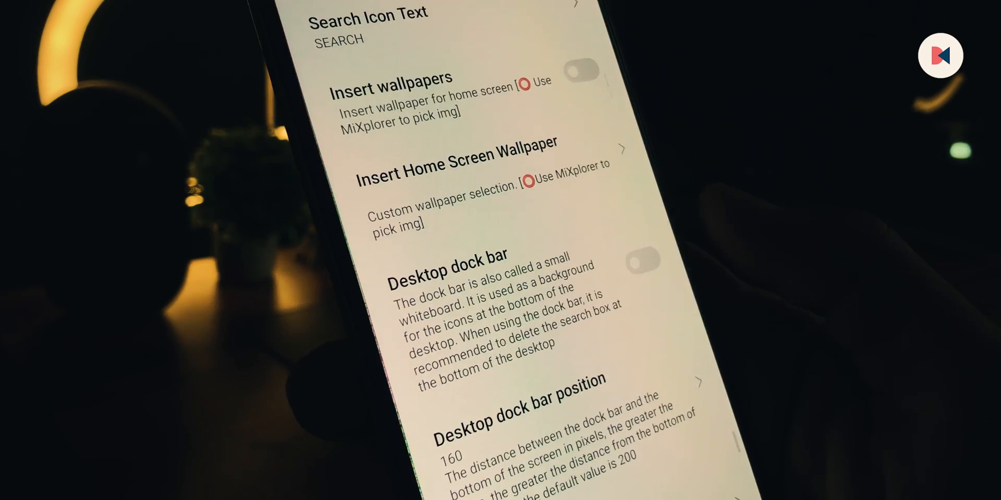
{"action": "scroll", "scroll_direction": "down", "scroll_amount": 3}
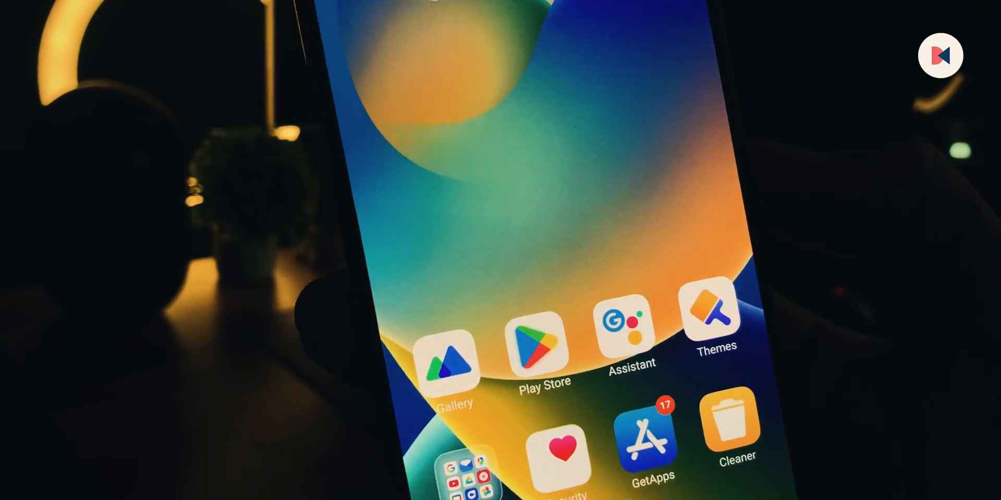
- Launch Google search from the SEARCH bar above the dock
{"action": "scroll", "scroll_direction": "down", "scroll_amount": 3}
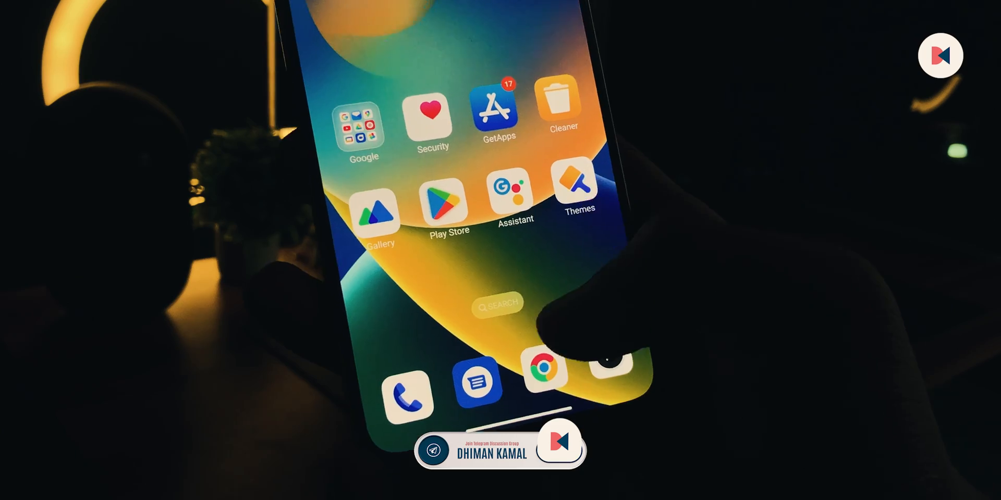
{"action": "left_click", "coordinate": [497, 304]}
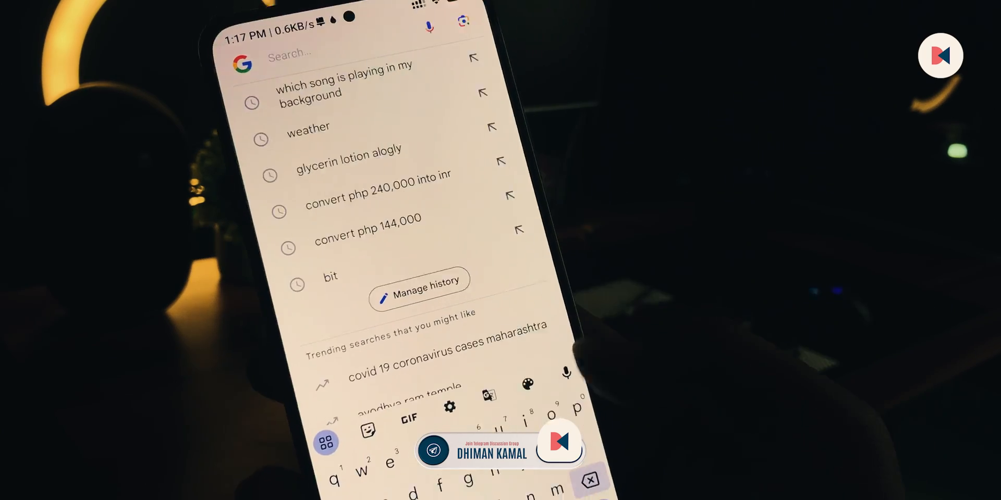